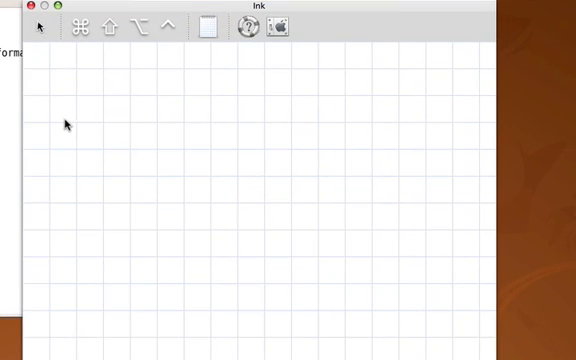
mouse_move(87, 119)
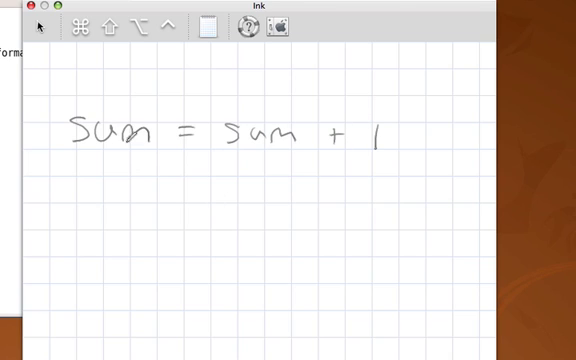
mouse_move(330, 153)
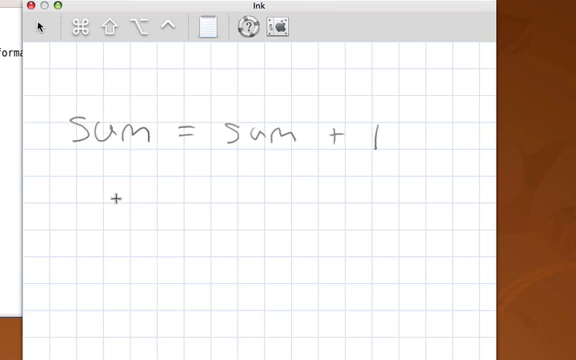
Handwrite the sum expression below the equation and draw an arrow from sum to circled 13
left_click_drag(110, 205, 180, 205)
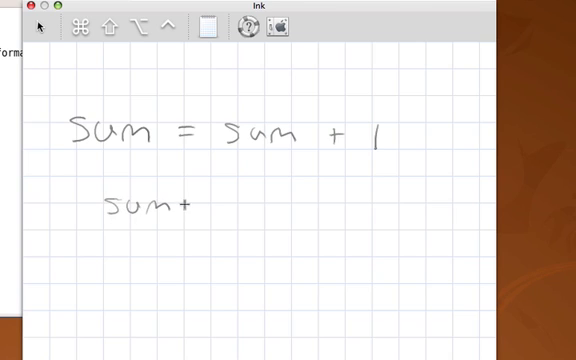
left_click_drag(190, 210, 330, 210)
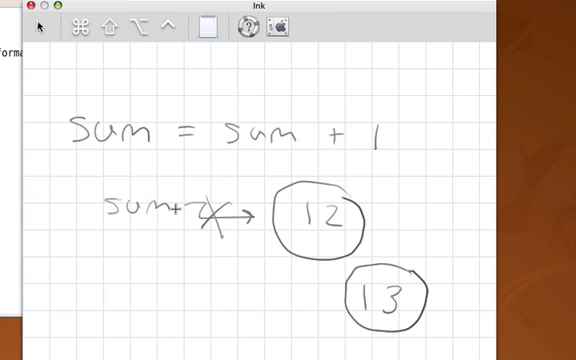
left_click_drag(175, 205, 320, 305)
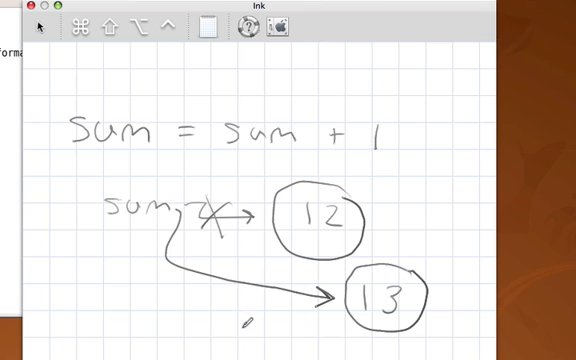
mouse_move(250, 305)
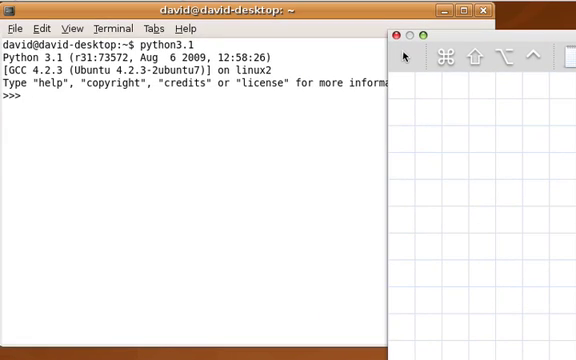
mouse_move(267, 194)
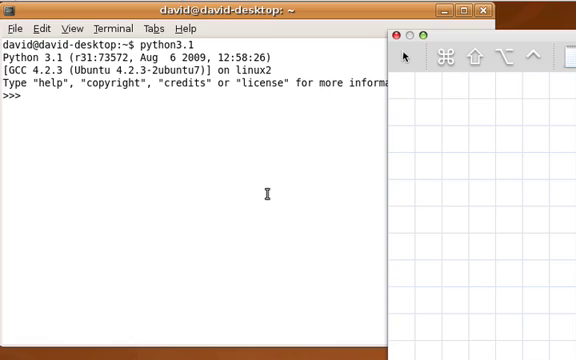
Set sum = 0 and enter the loop header 'for counter in range(10):'
type("sum")
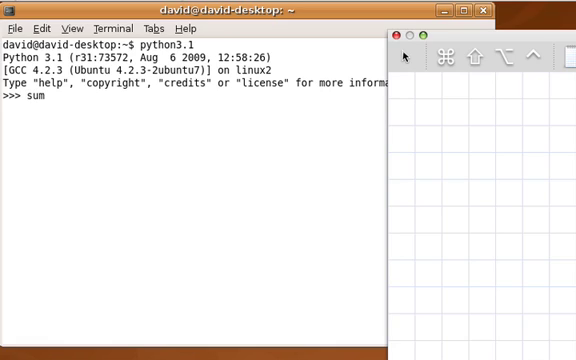
type("= 0")
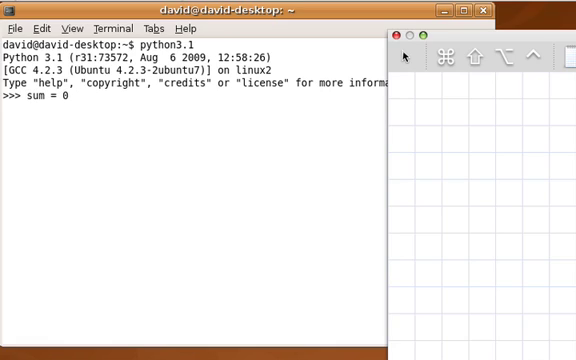
key("Return")
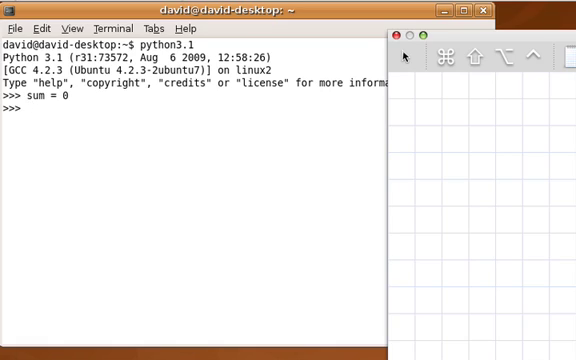
type("for counter")
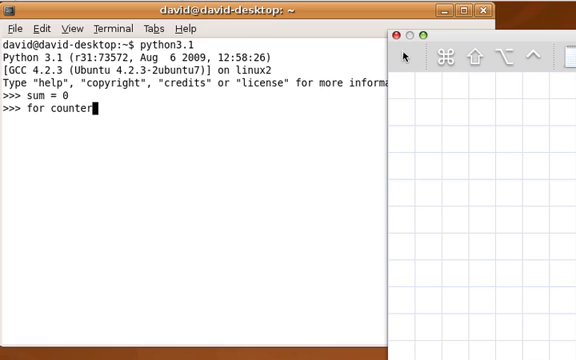
type("in range")
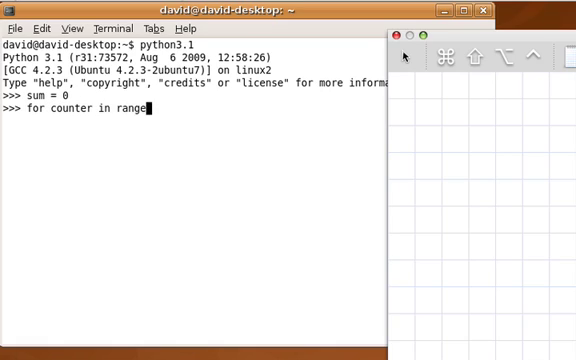
type("(10):")
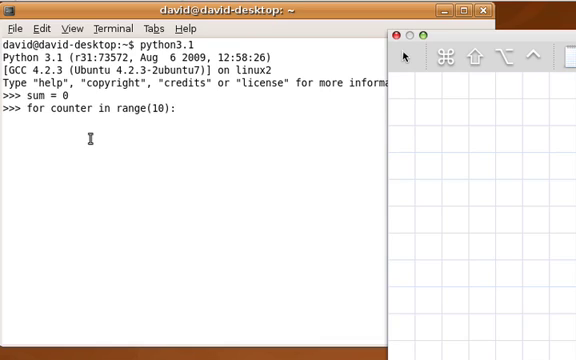
key("Return")
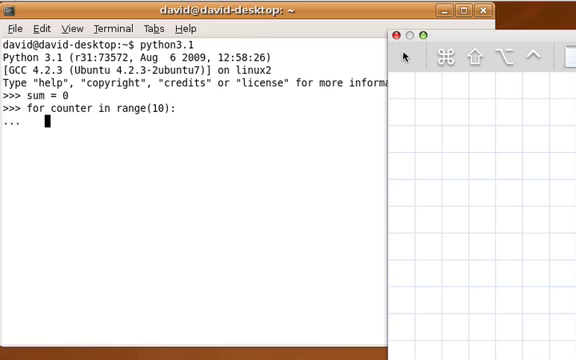
Give the loop the body sum = sum + 1, then display sum
type("sum = sum")
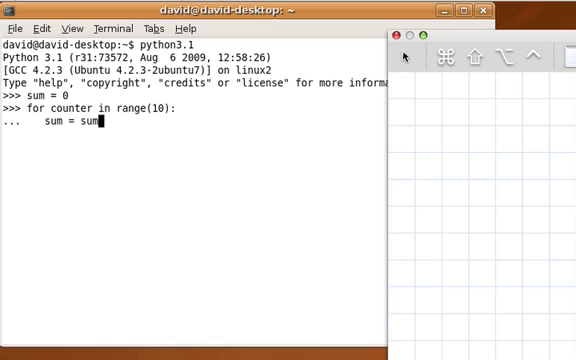
type("+")
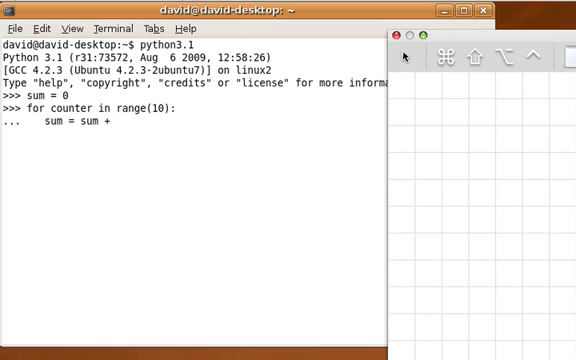
type("1")
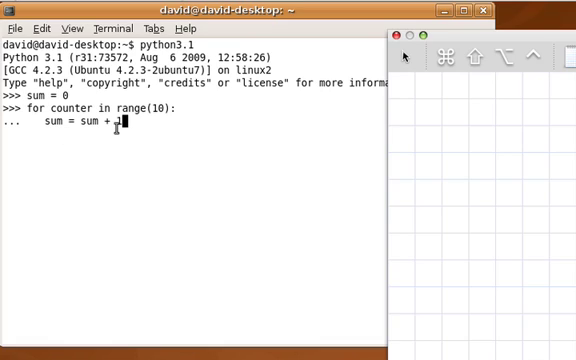
type("1")
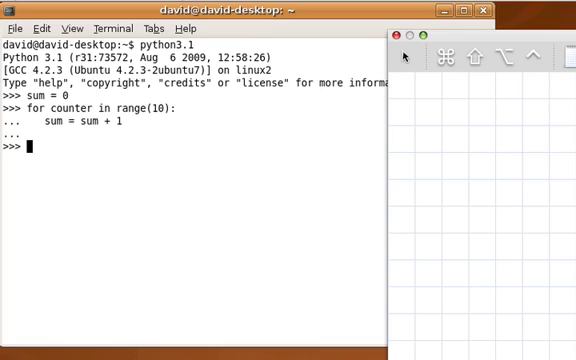
type("sum")
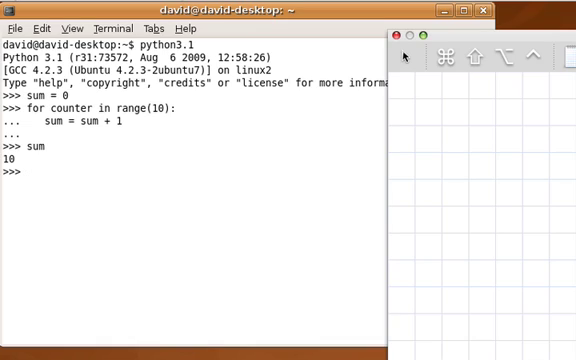
type("sum = 0")
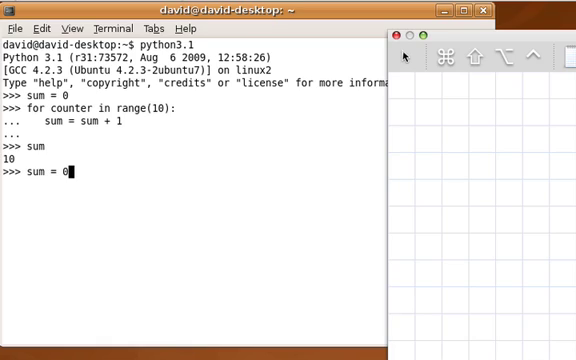
Type the loop 'for item in range(1,11):' with body sum = sum + item
type("f")
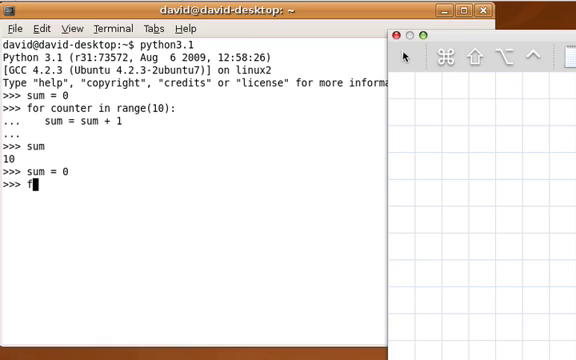
type("for count")
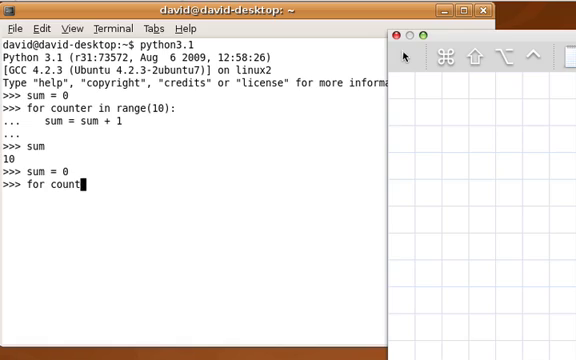
type("item in rang")
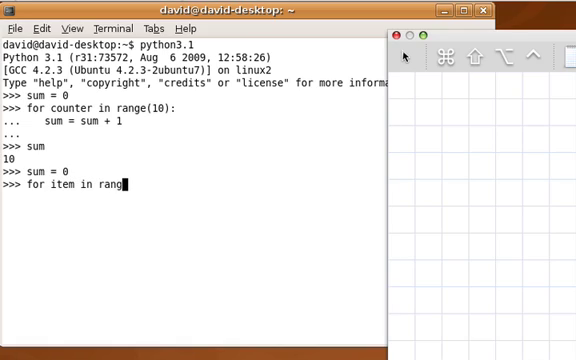
type("(")
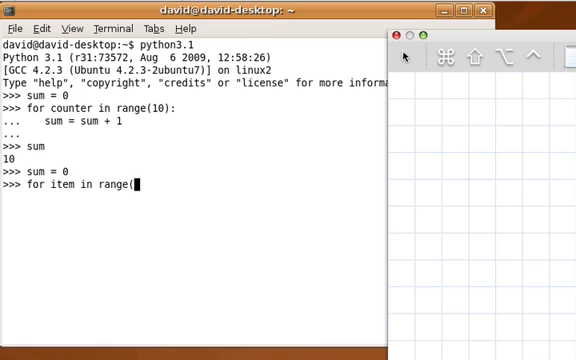
type("1,")
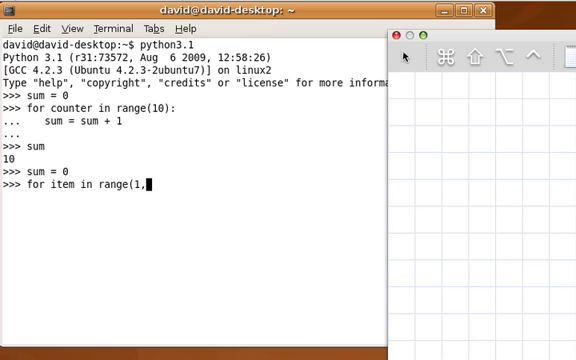
type("11):")
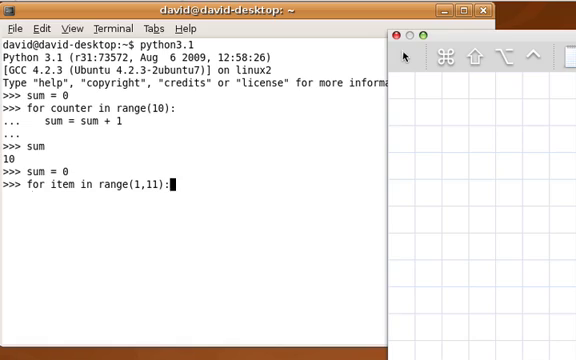
type("sum = sum +")
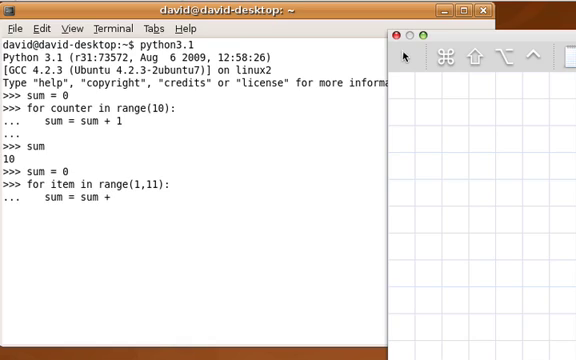
type("itme")
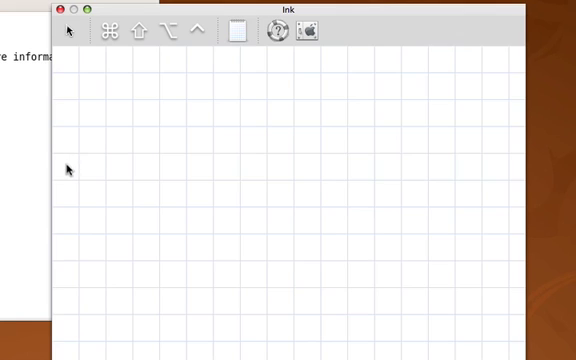
Handwrite the numbers 1 to 10 in a row with plus signs between them
left_click_drag(70, 163, 72, 180)
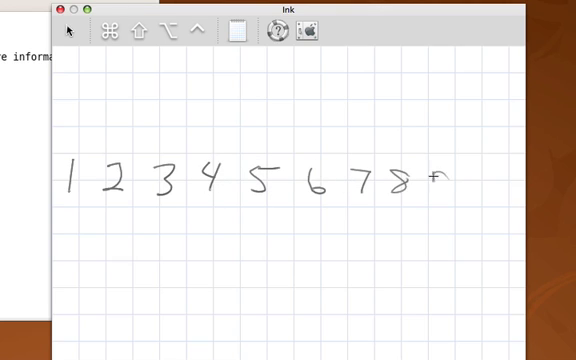
left_click_drag(430, 180, 500, 185)
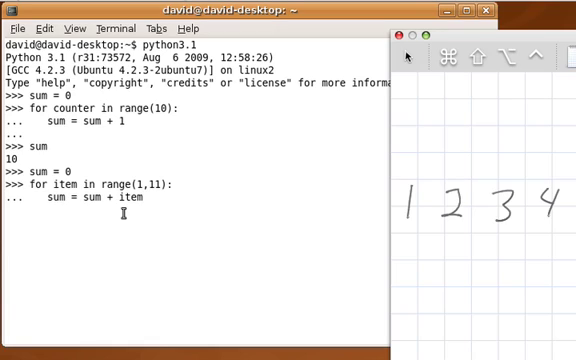
mouse_move(173, 229)
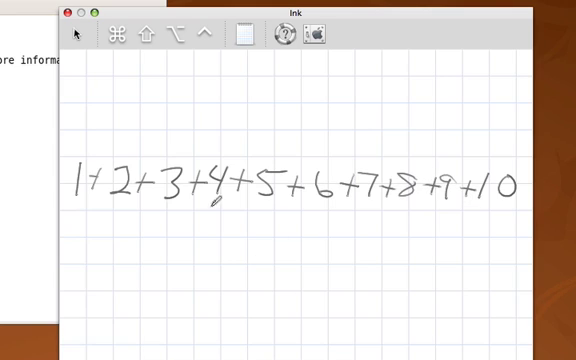
mouse_move(502, 212)
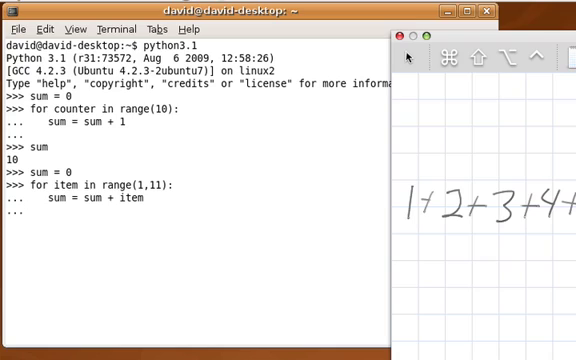
Run the range(1,11) loop and start typing sum at the new prompt
type("su")
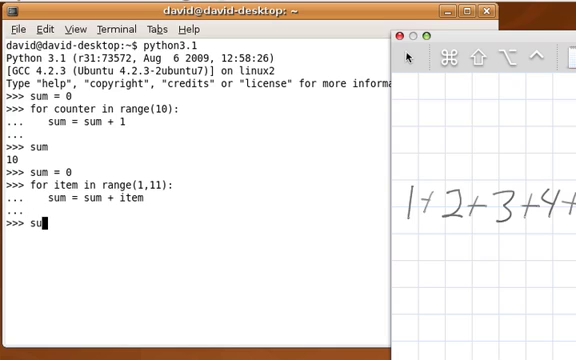